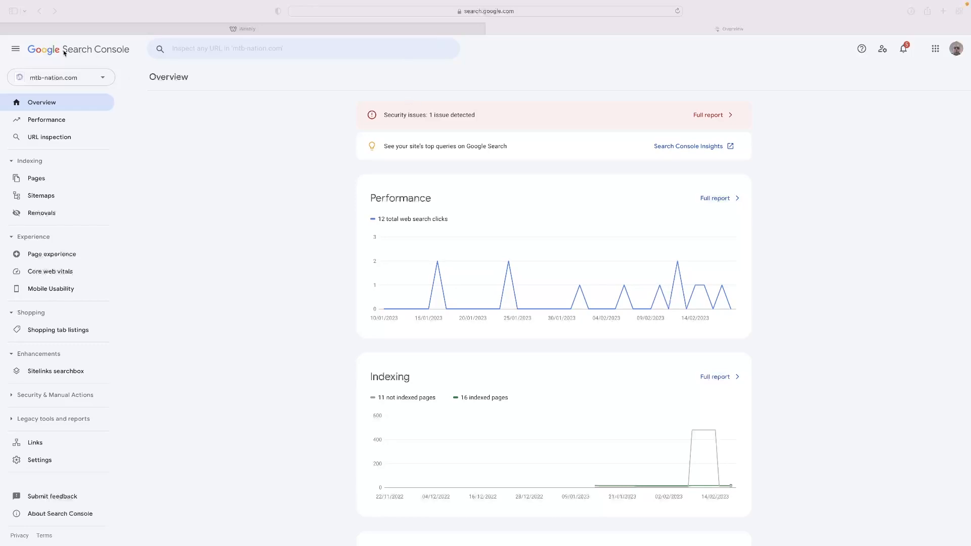
mouse_move(607, 43)
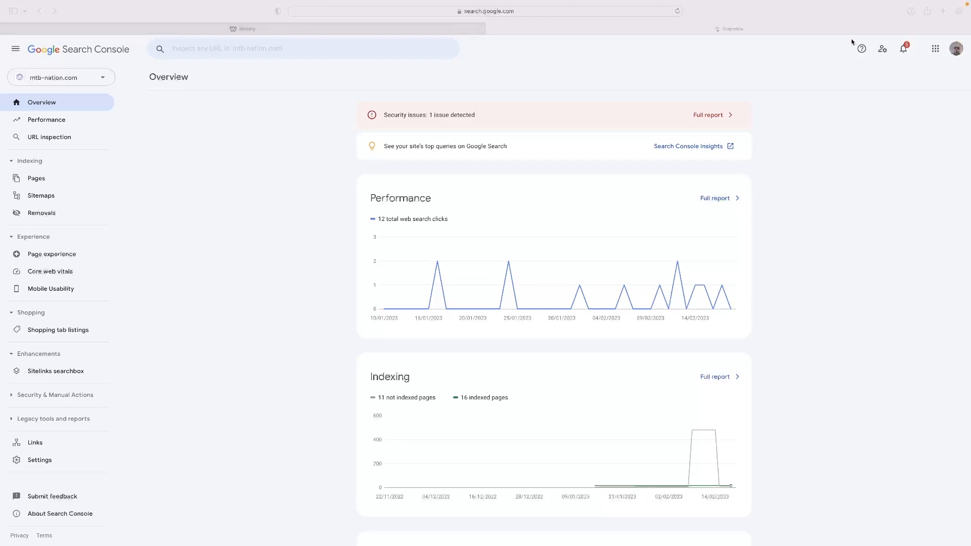
mouse_move(946, 80)
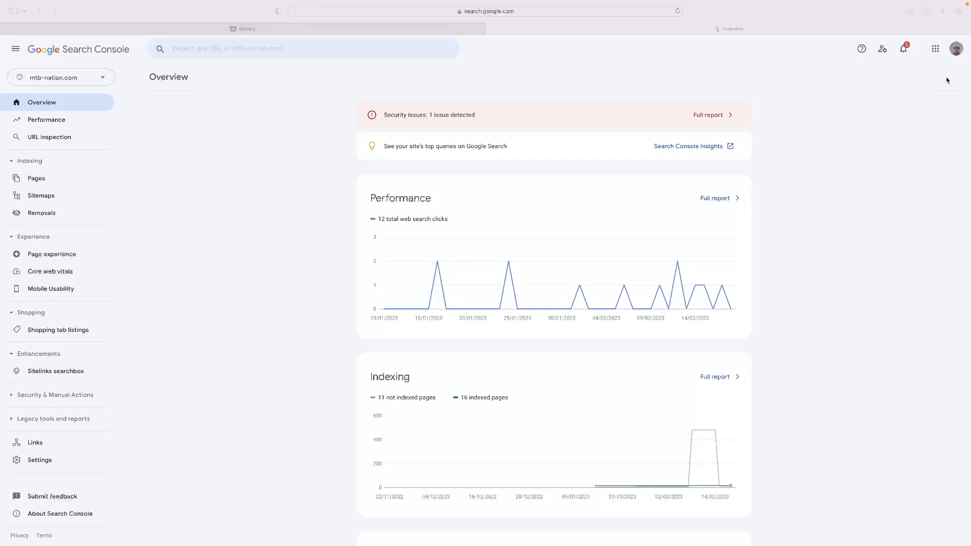
mouse_move(310, 116)
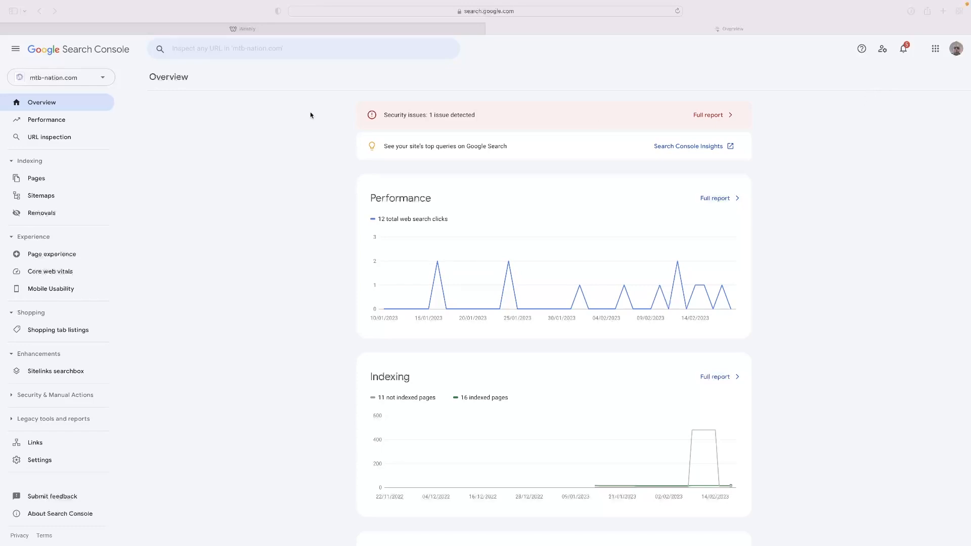
mouse_move(152, 163)
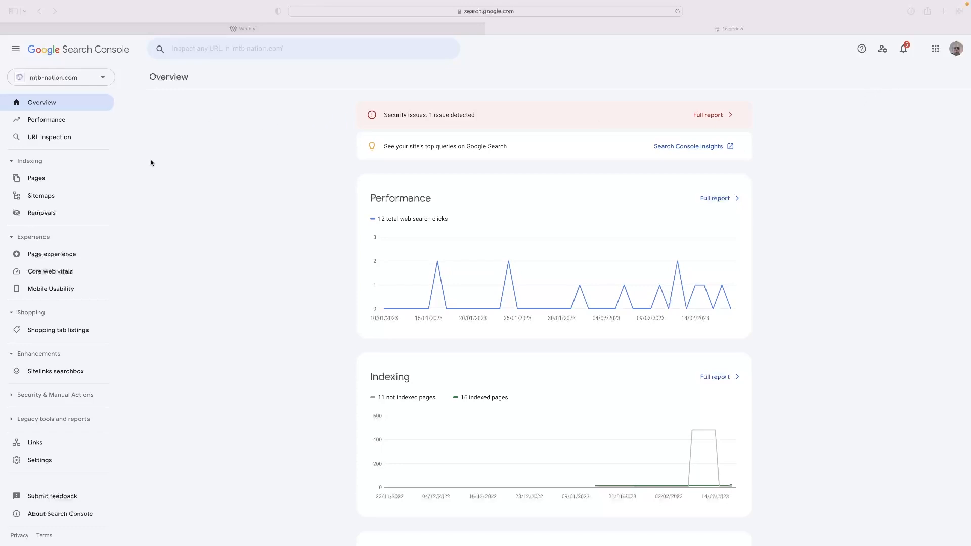
mouse_move(41, 196)
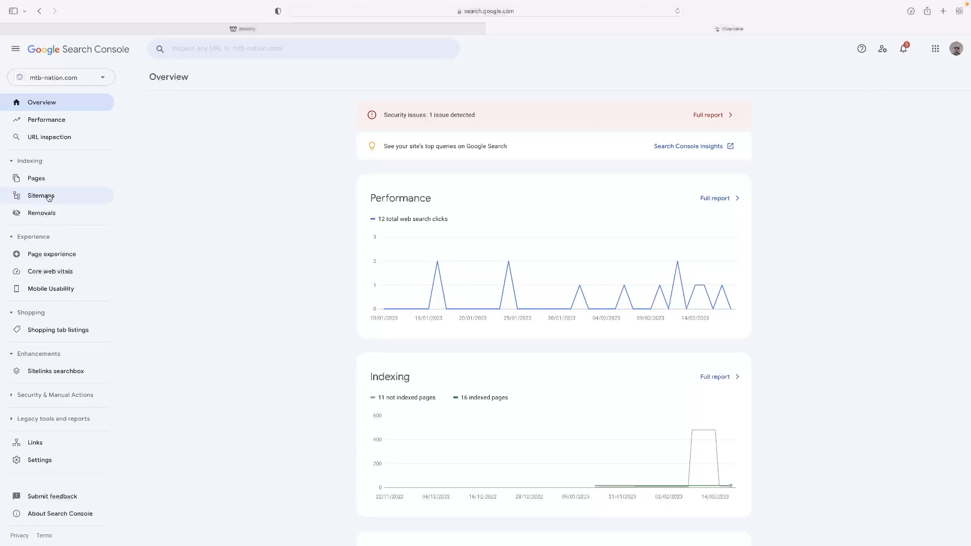
left_click(41, 196)
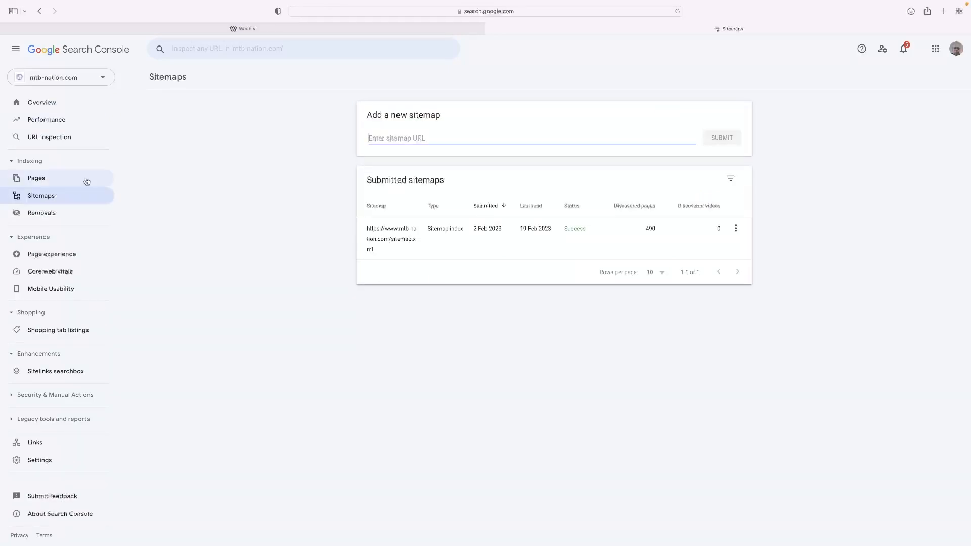
mouse_move(41, 204)
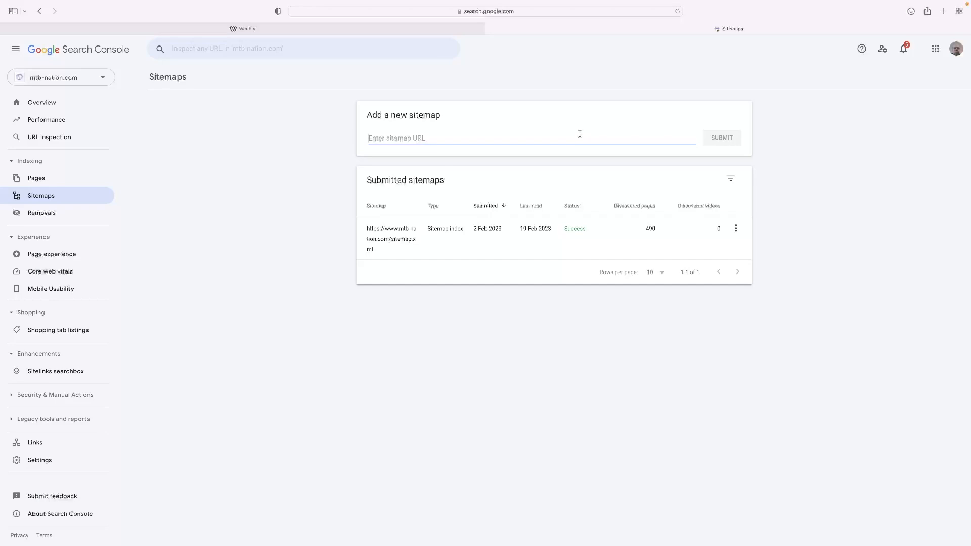
type("www")
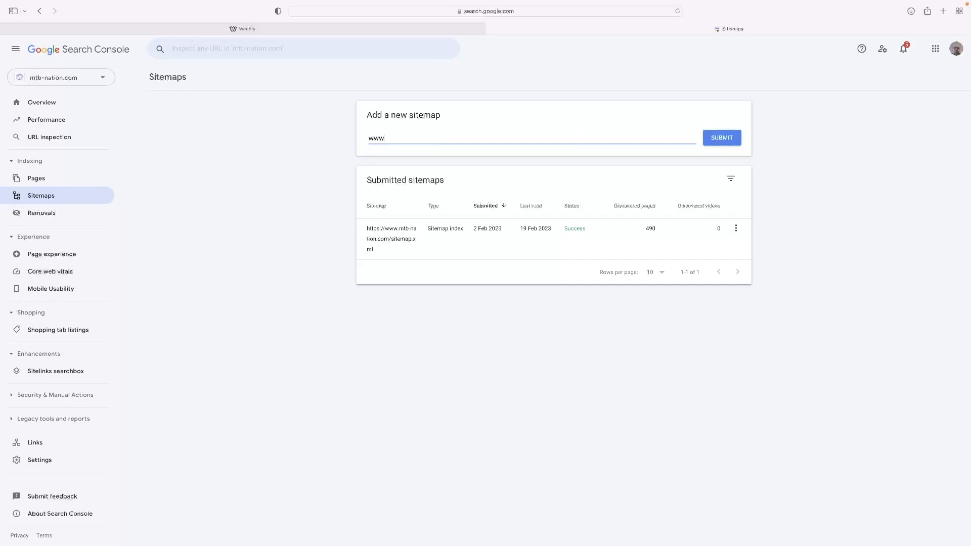
type(".yourwebsitename.com")
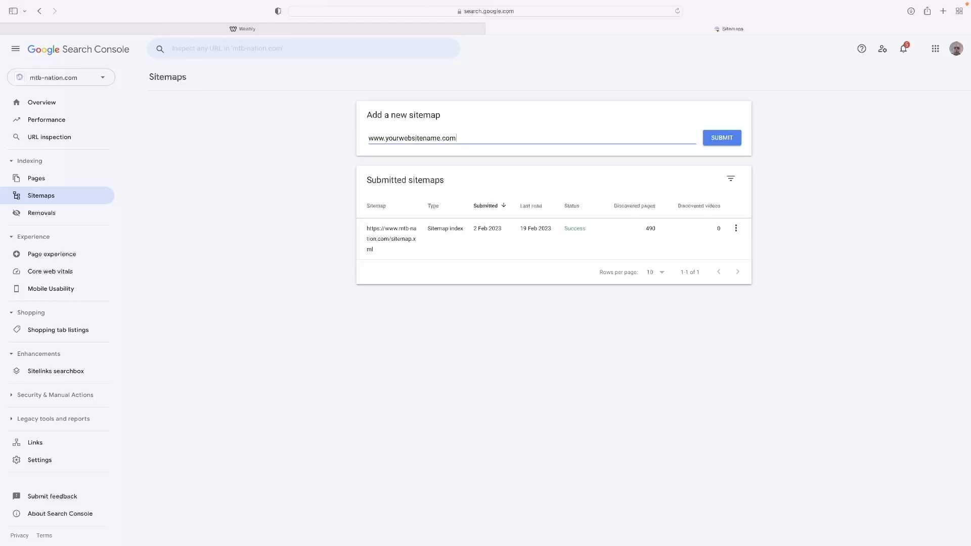
type("/")
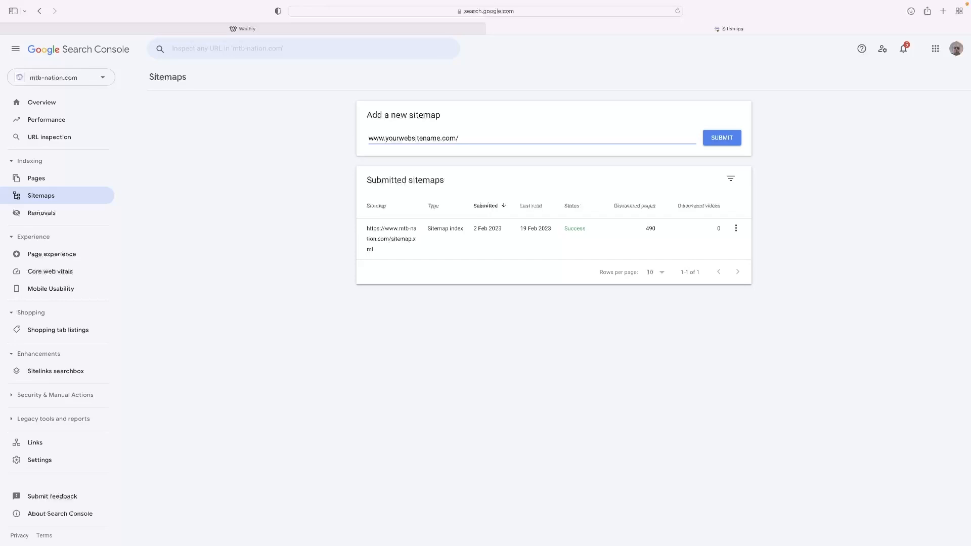
type("sitemap")
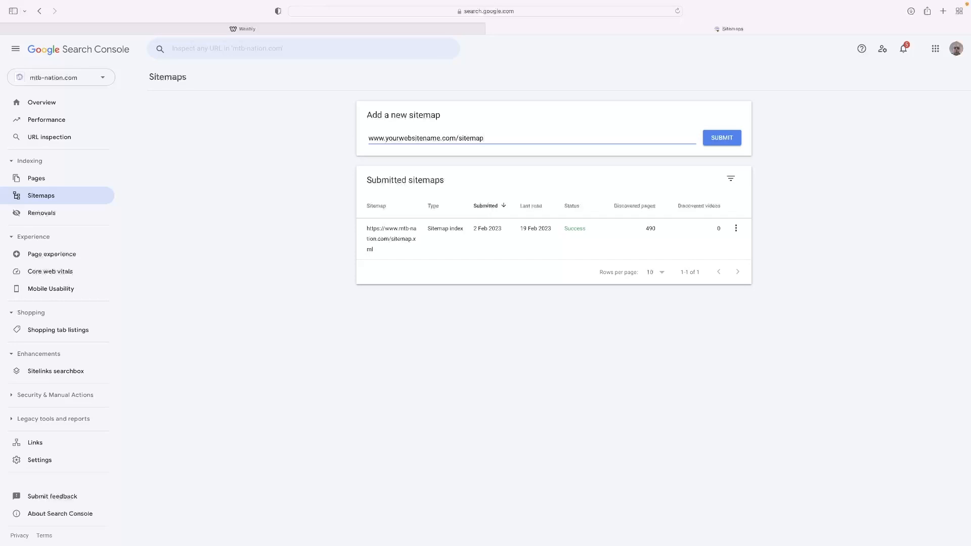
type(".xml")
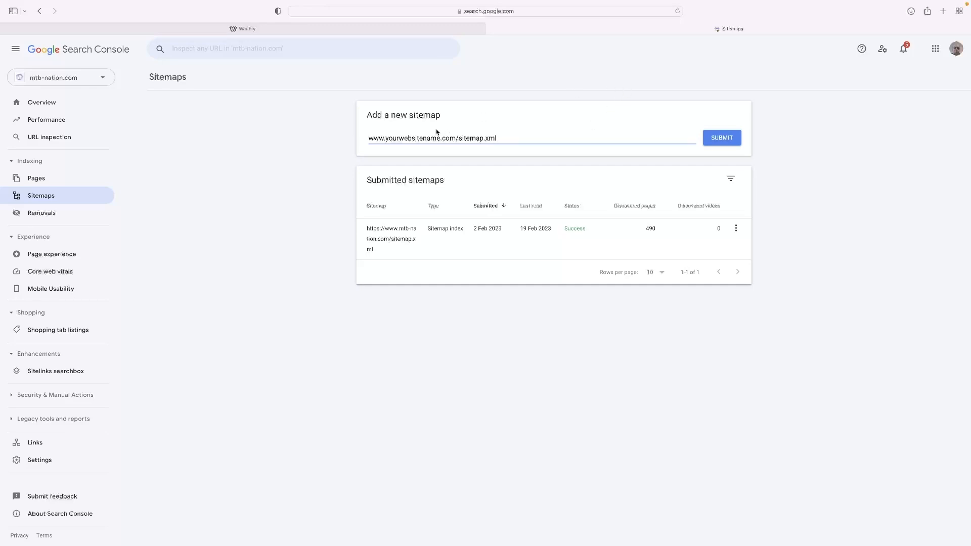
double_click(411, 138)
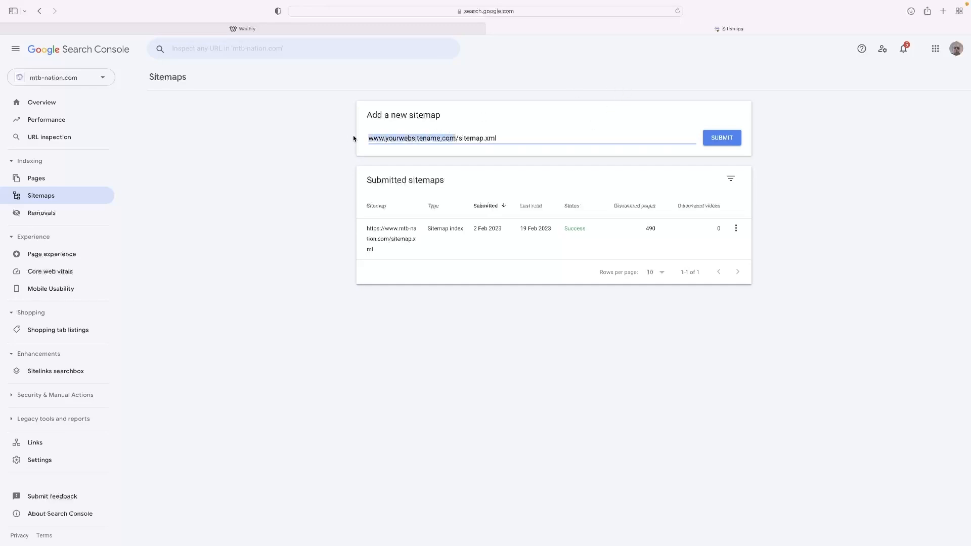
left_click(443, 139)
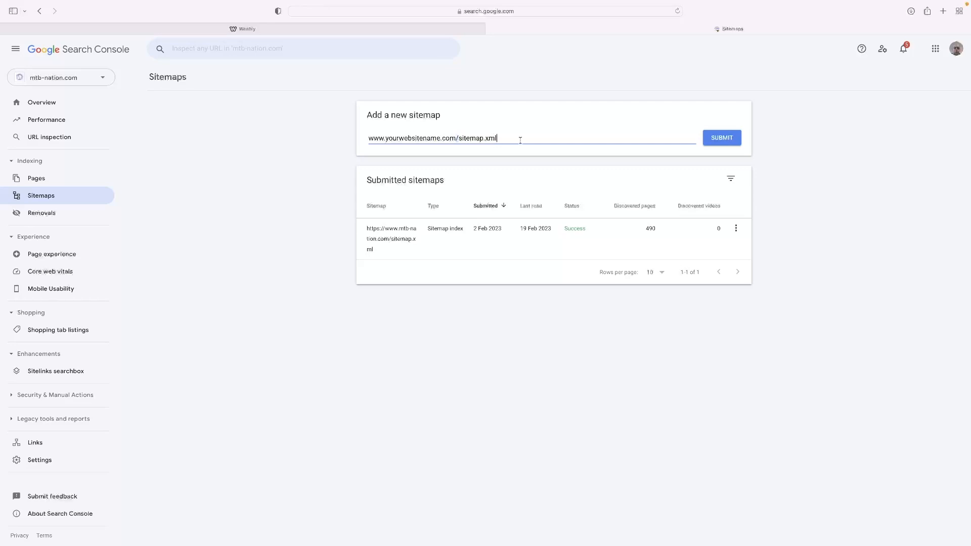
left_click(721, 137)
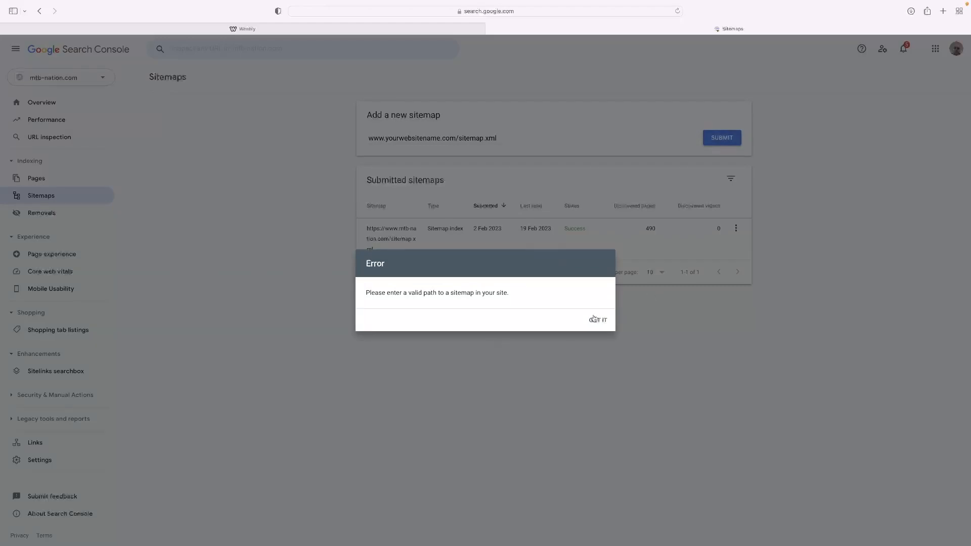
left_click(598, 320)
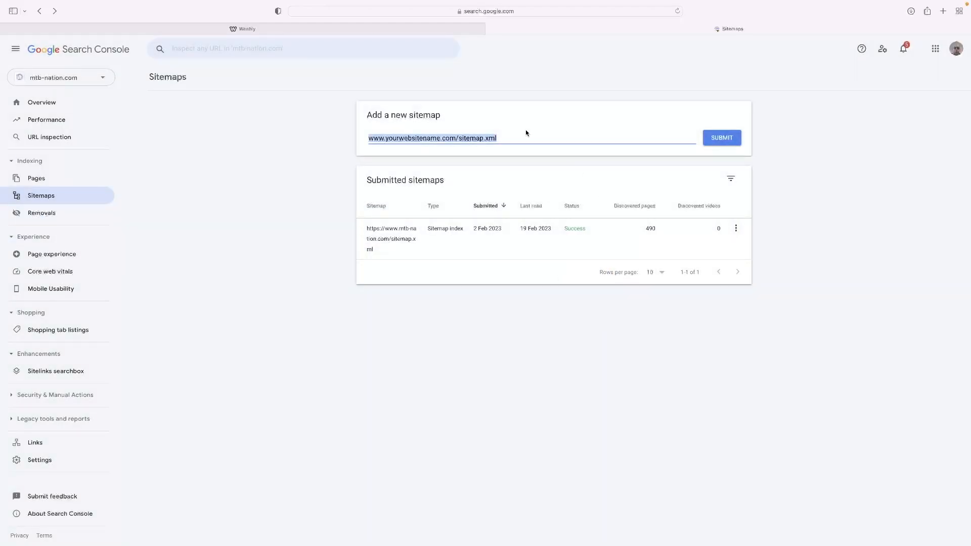
left_click(720, 137)
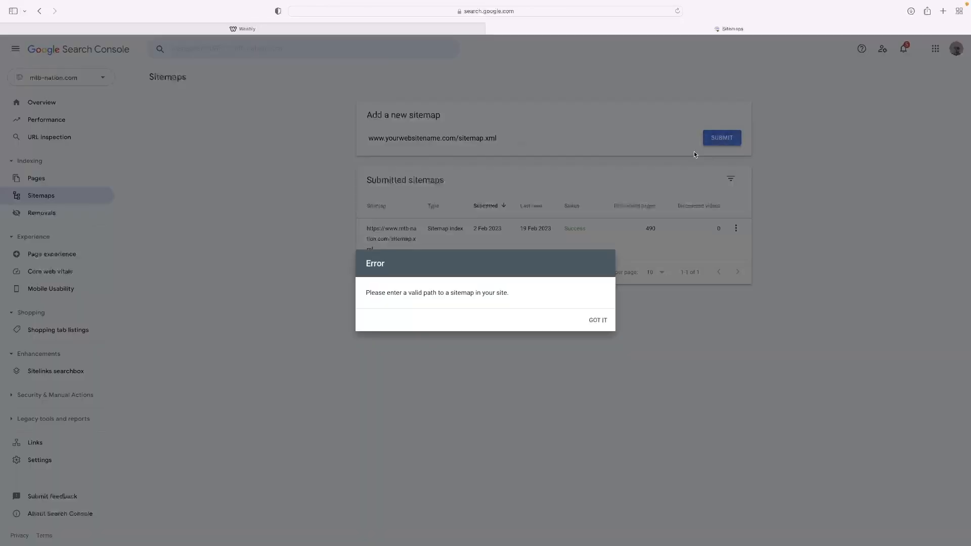
left_click(597, 320)
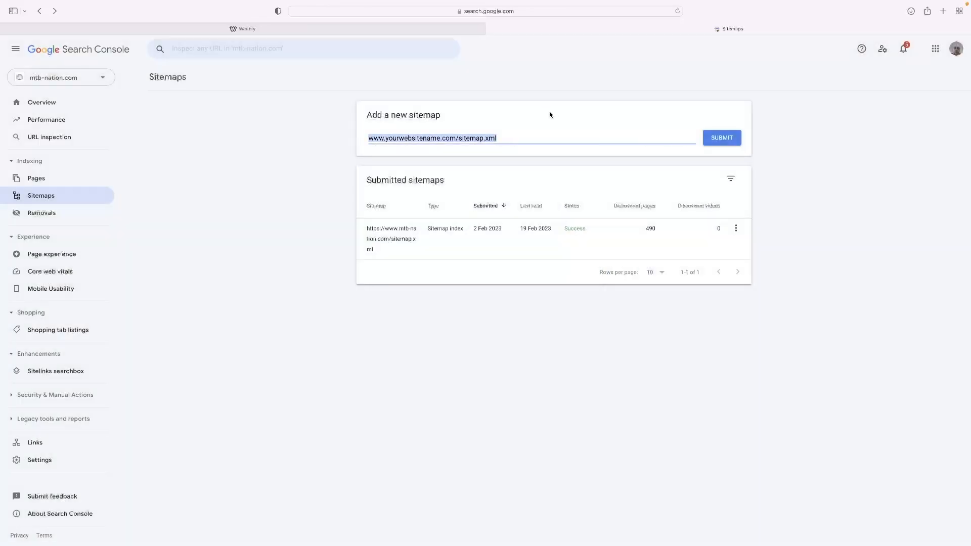
left_click(720, 138)
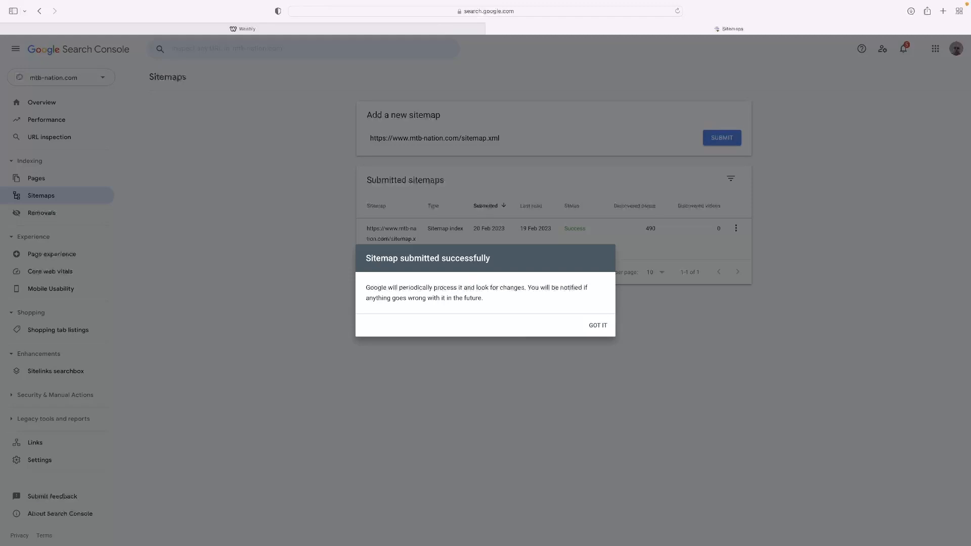
mouse_move(491, 29)
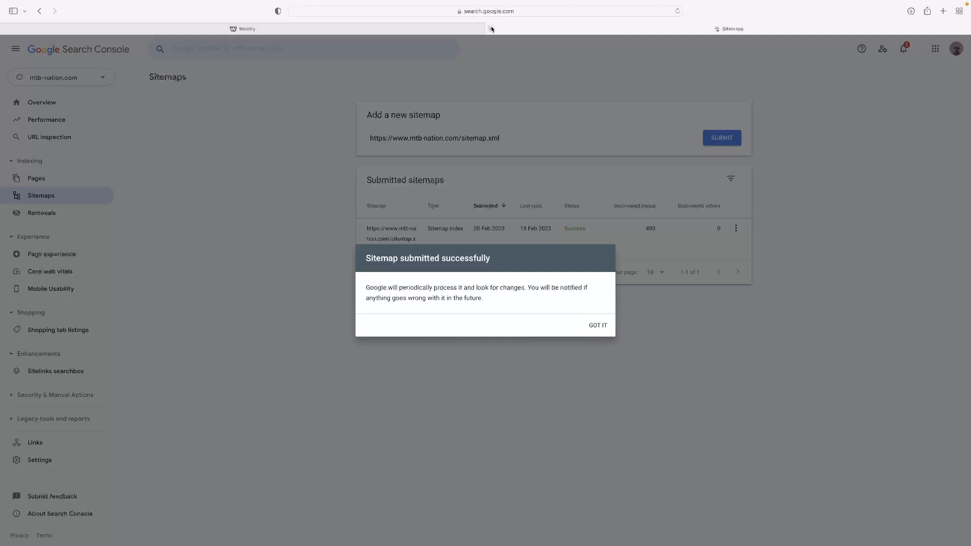
Switch back to the Weebly editor showing the barbershop homepage.
left_click(242, 28)
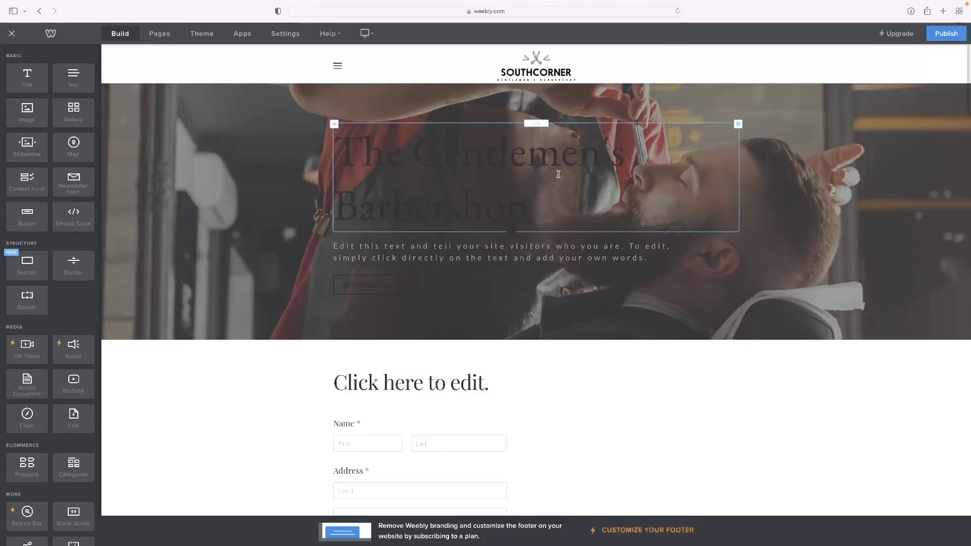
mouse_move(522, 183)
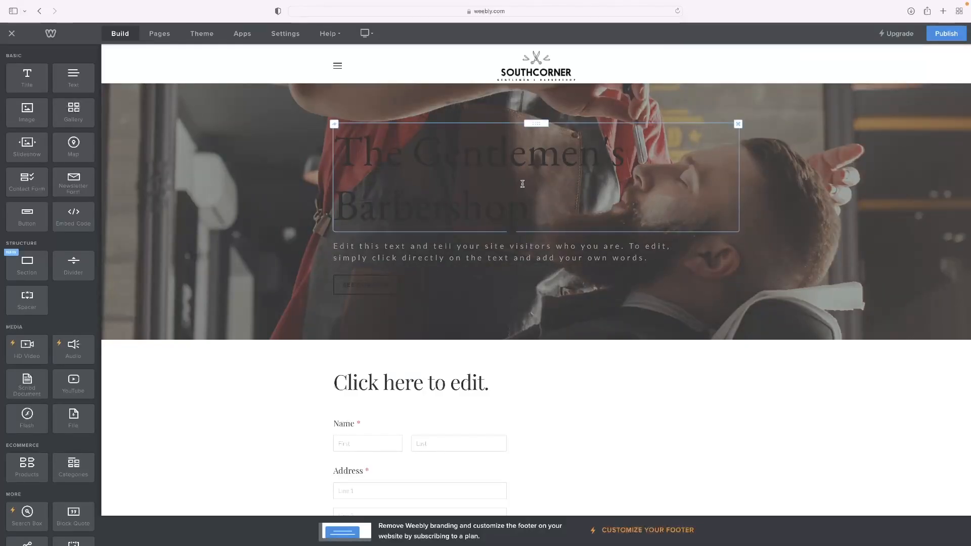